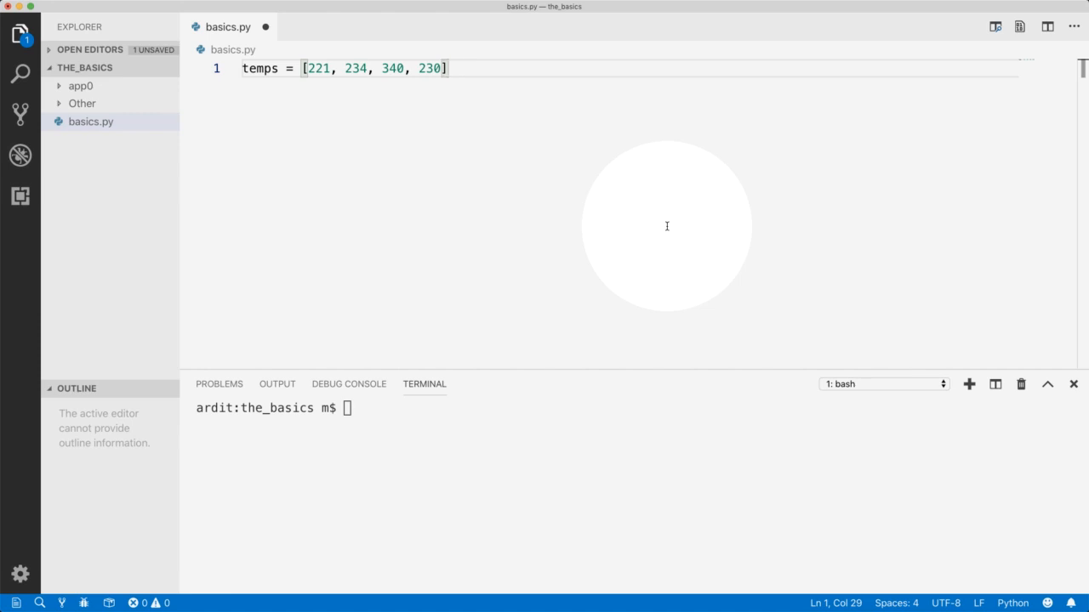
mouse_move(575, 170)
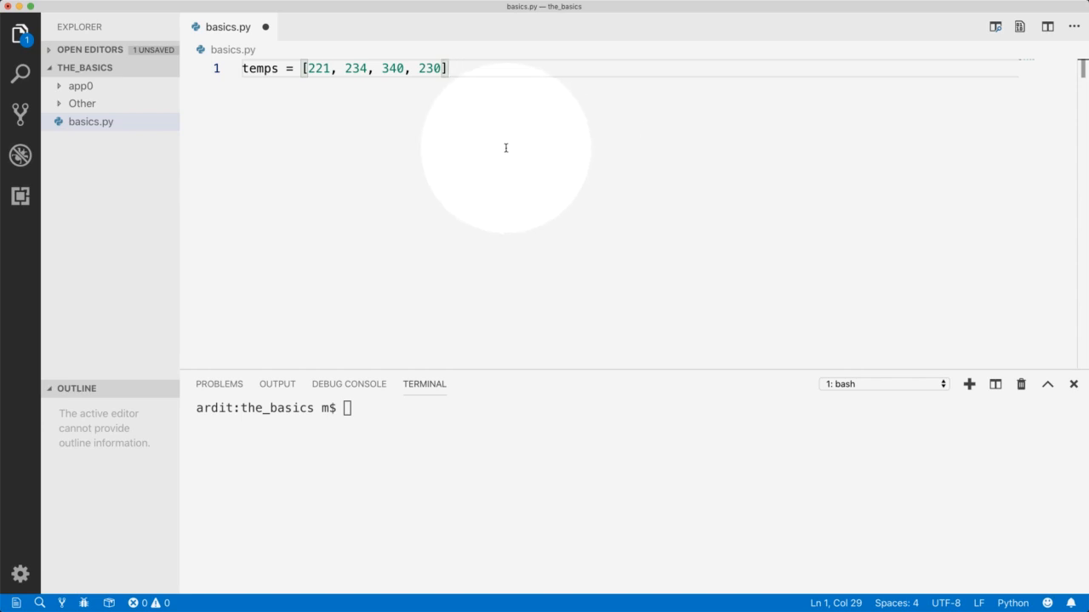
mouse_move(439, 143)
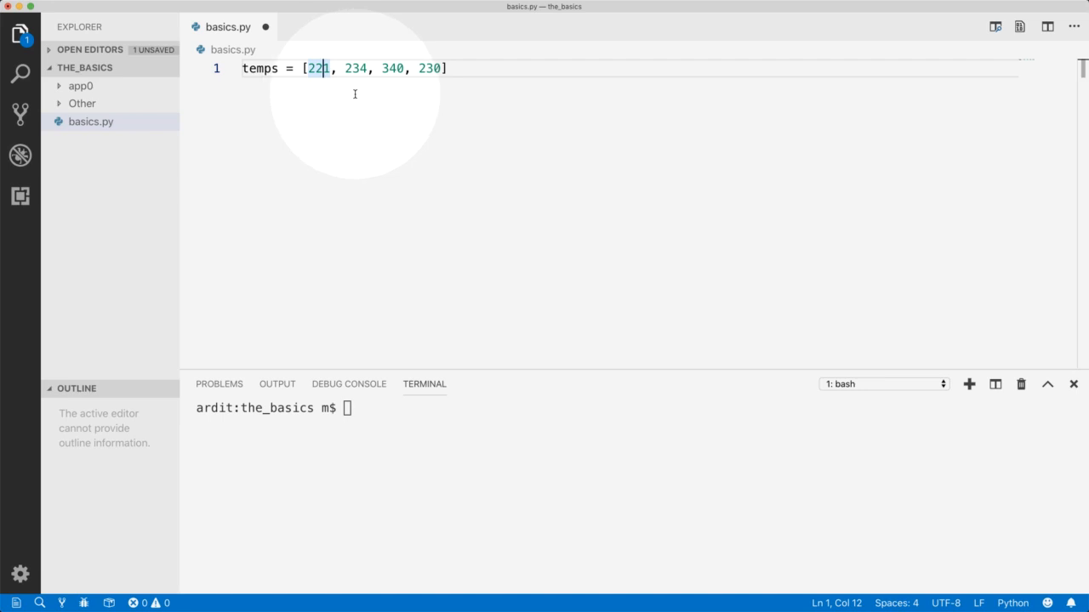
- Adjust the temperature values in the temps list, removing the stray decimal point from 221
text(.)
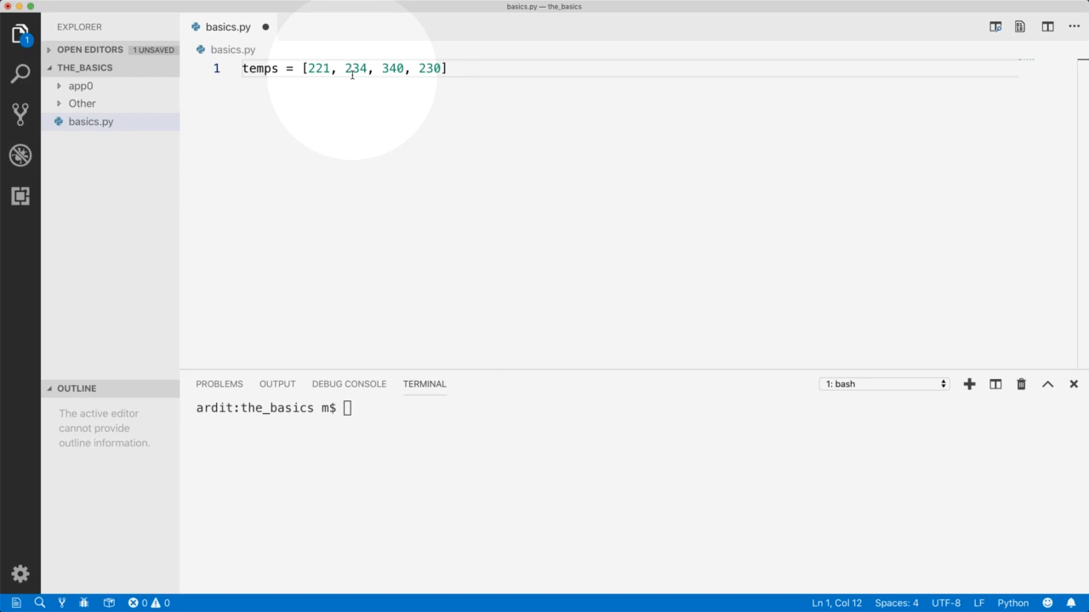
text(.)
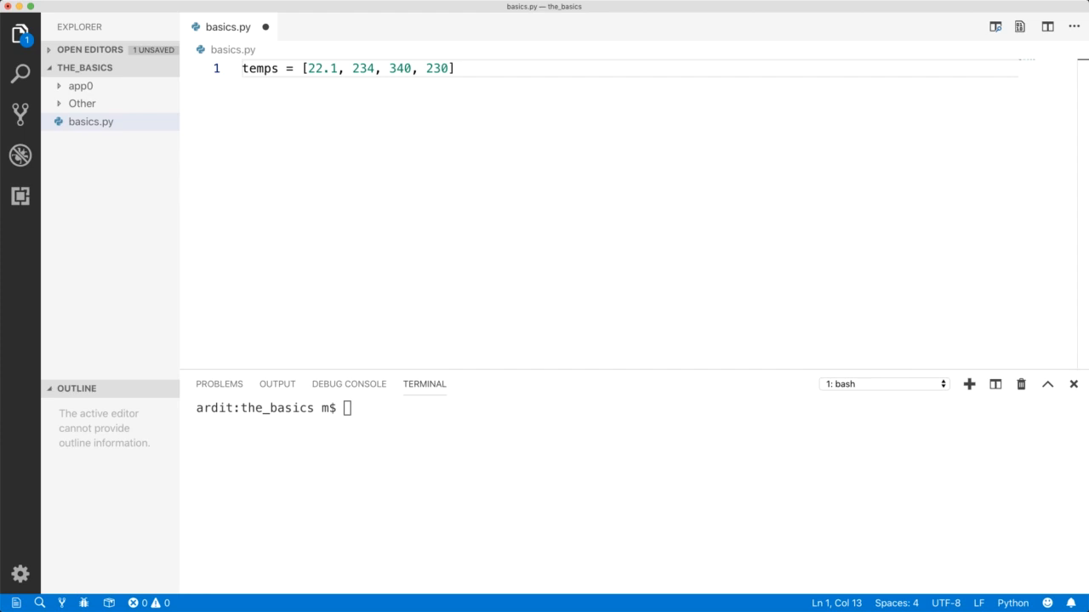
key(Backspace)
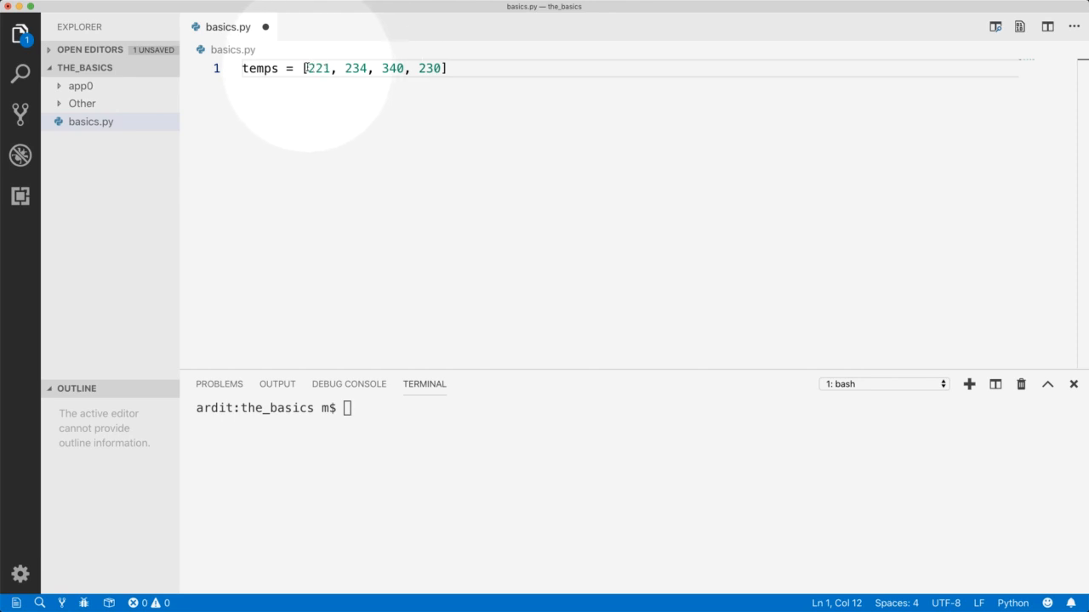
drag(307, 68, 442, 68)
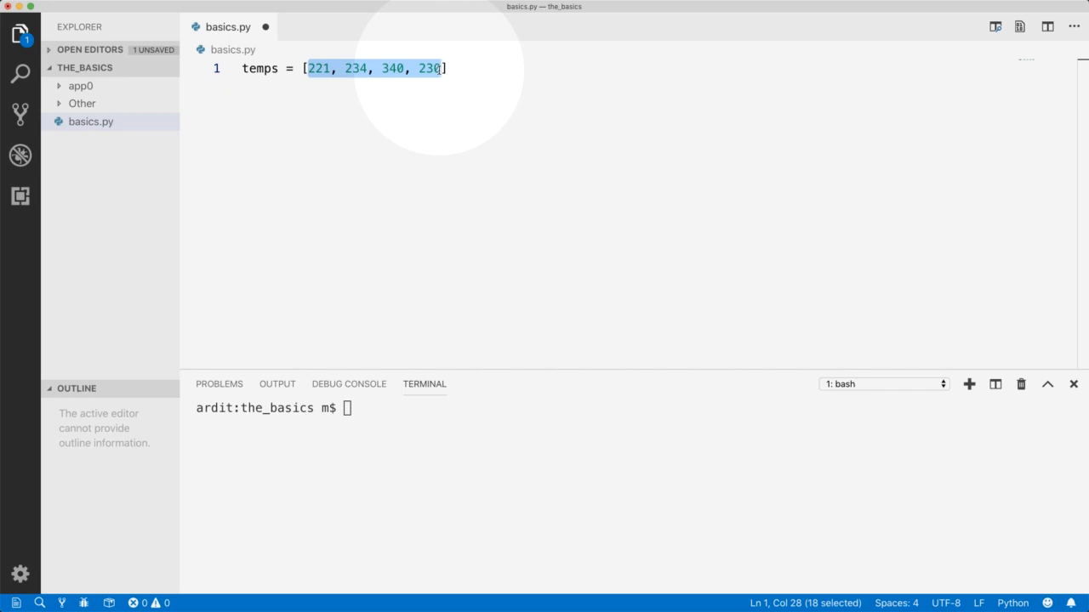
double_click(354, 68)
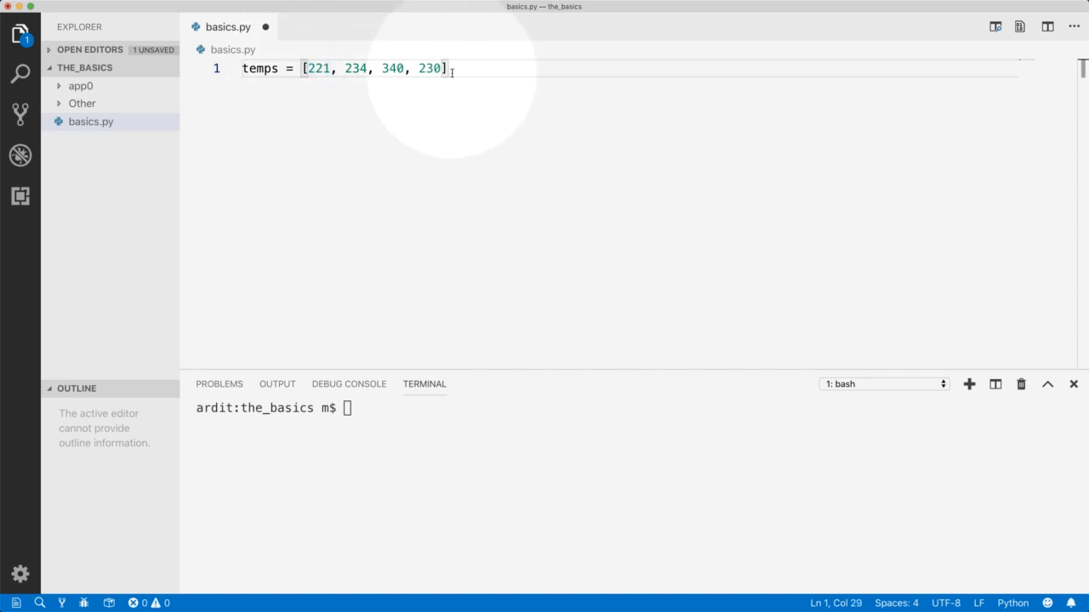
- Add a for loop that appends each temp / 10 to new_temps
key(Enter)
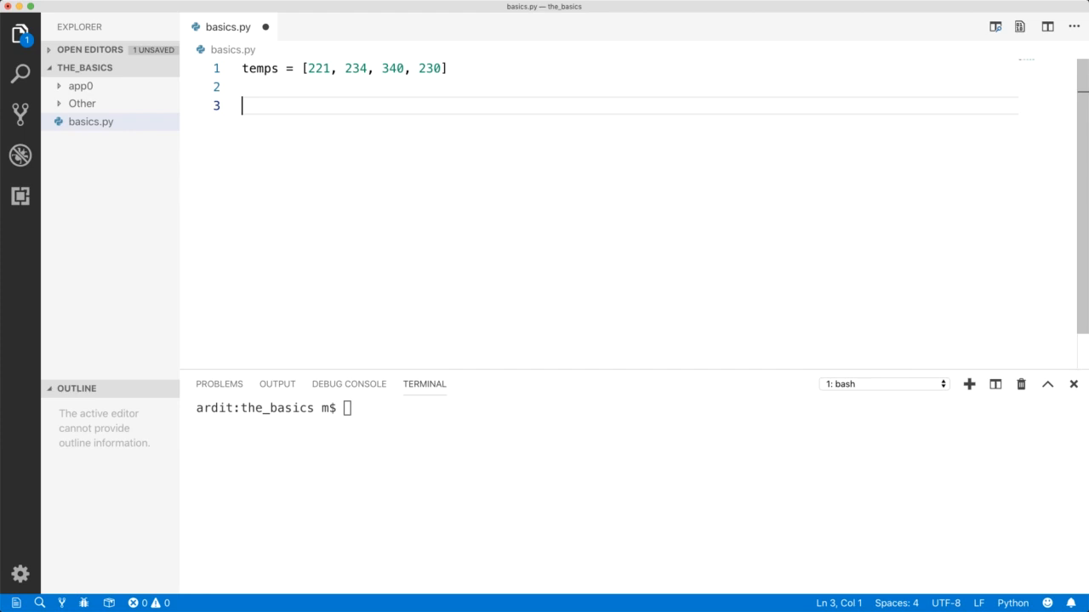
text(for)
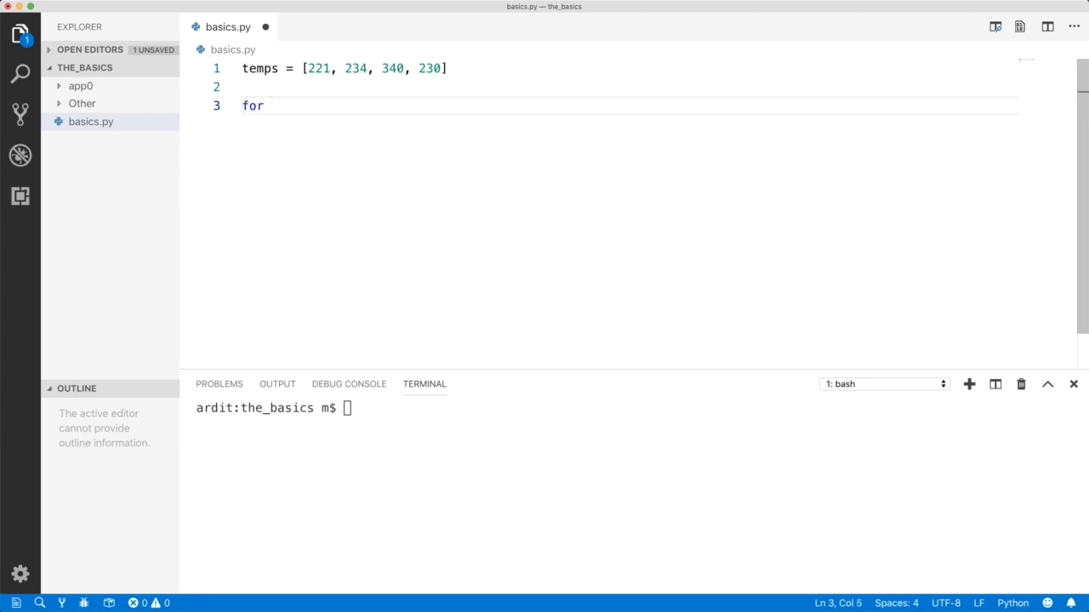
text(temp)
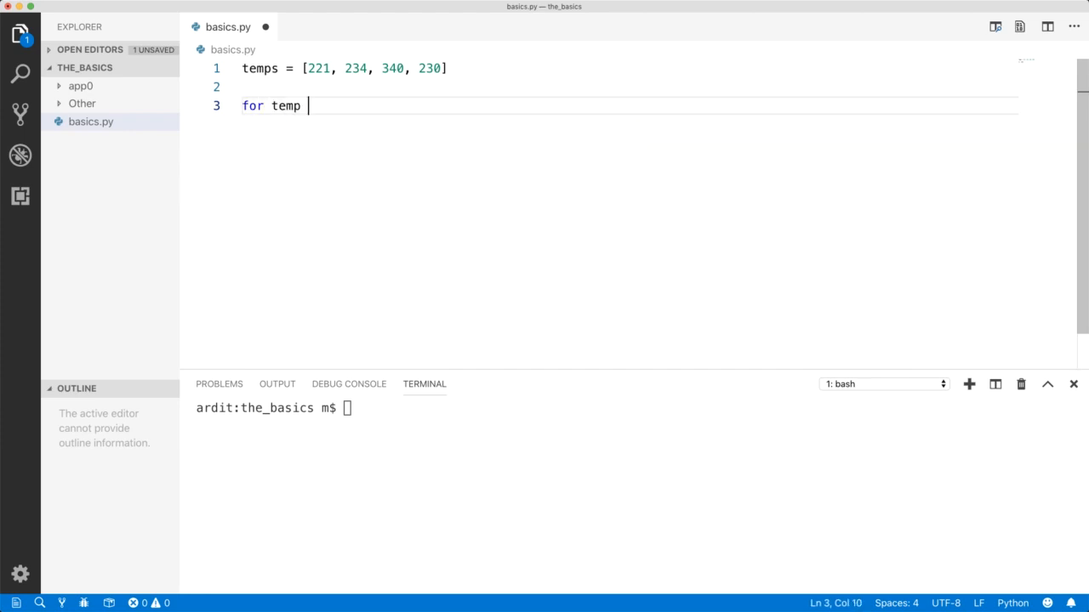
text(in temps:)
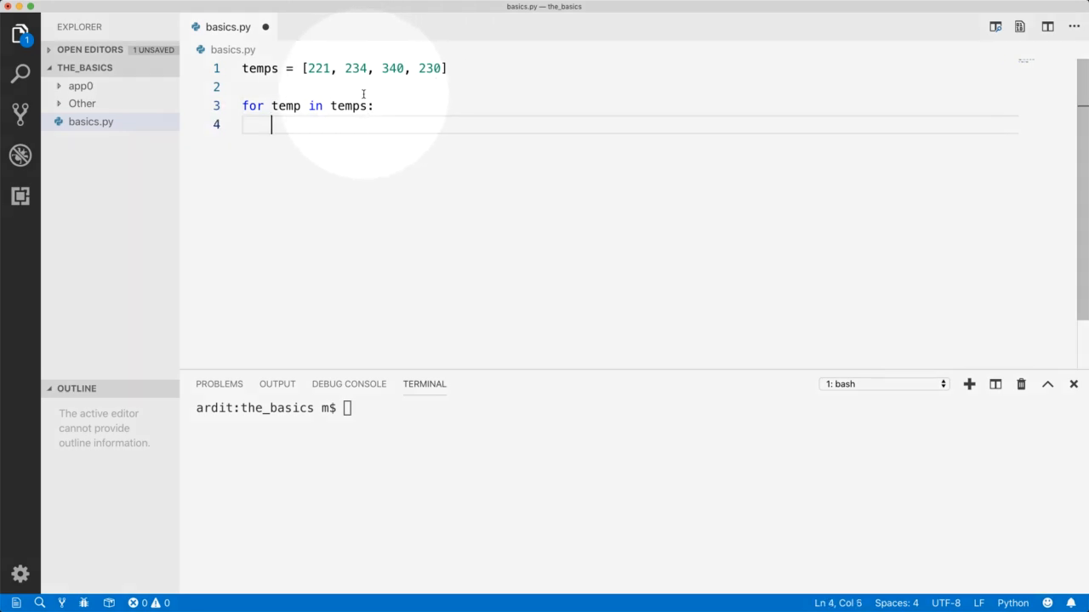
text(temp)
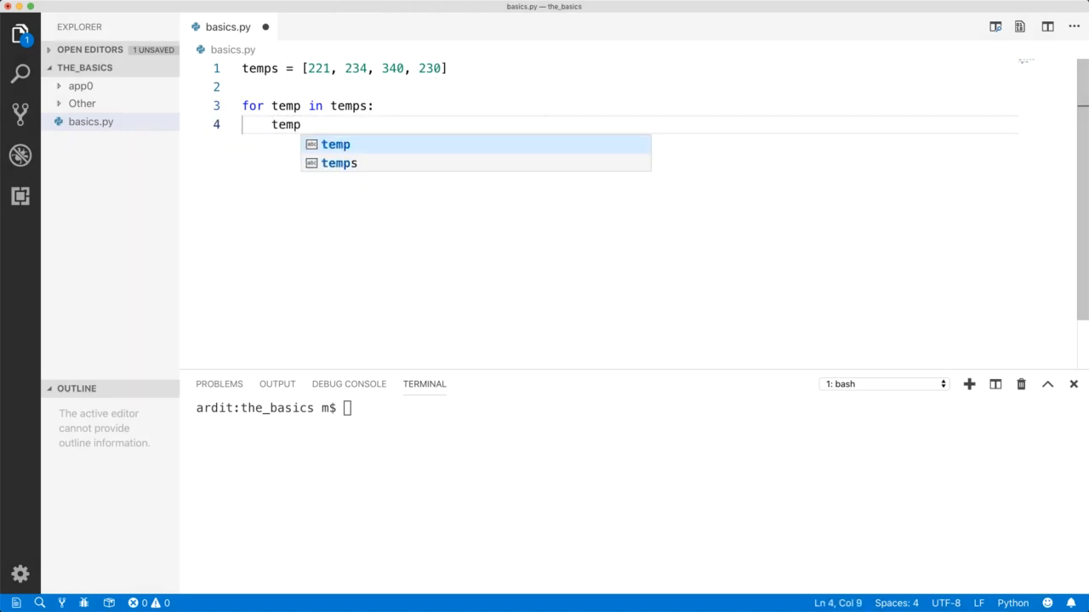
text(/ 10)
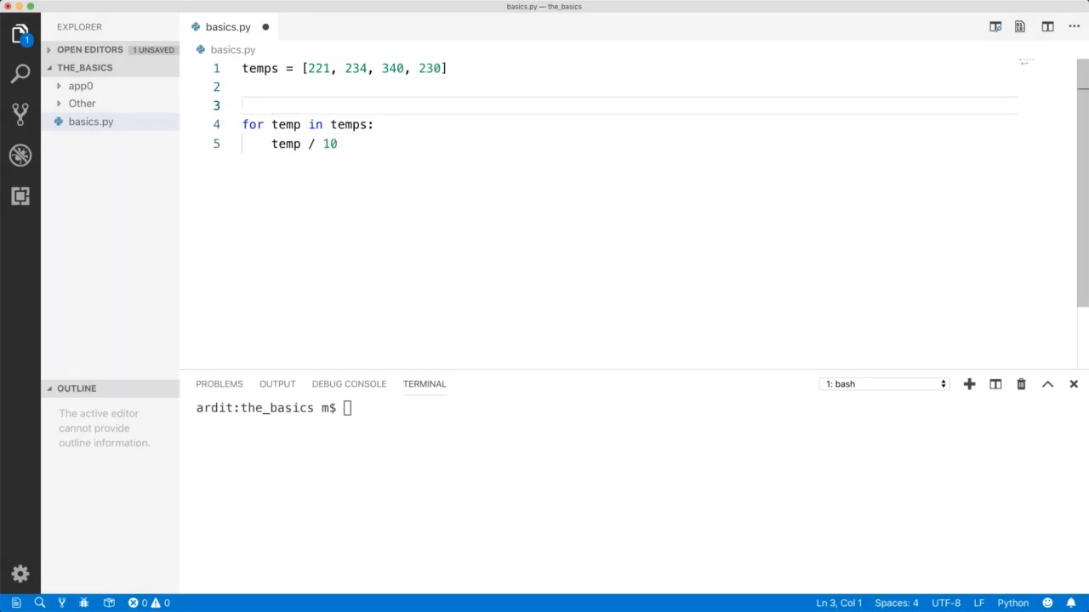
text(new_temps = [)
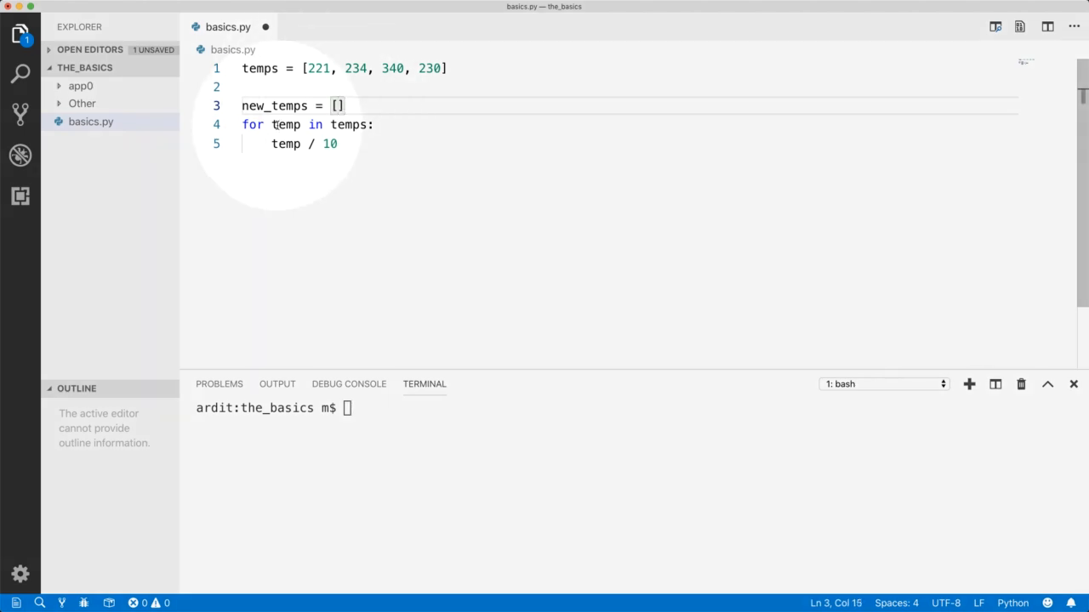
double_click(347, 124)
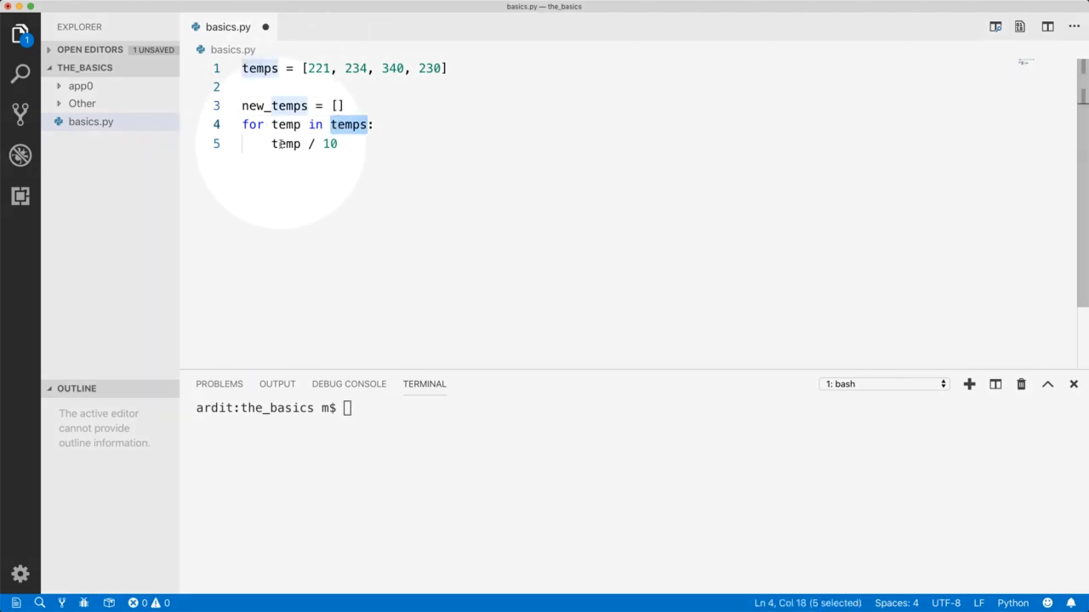
text(new_temps()
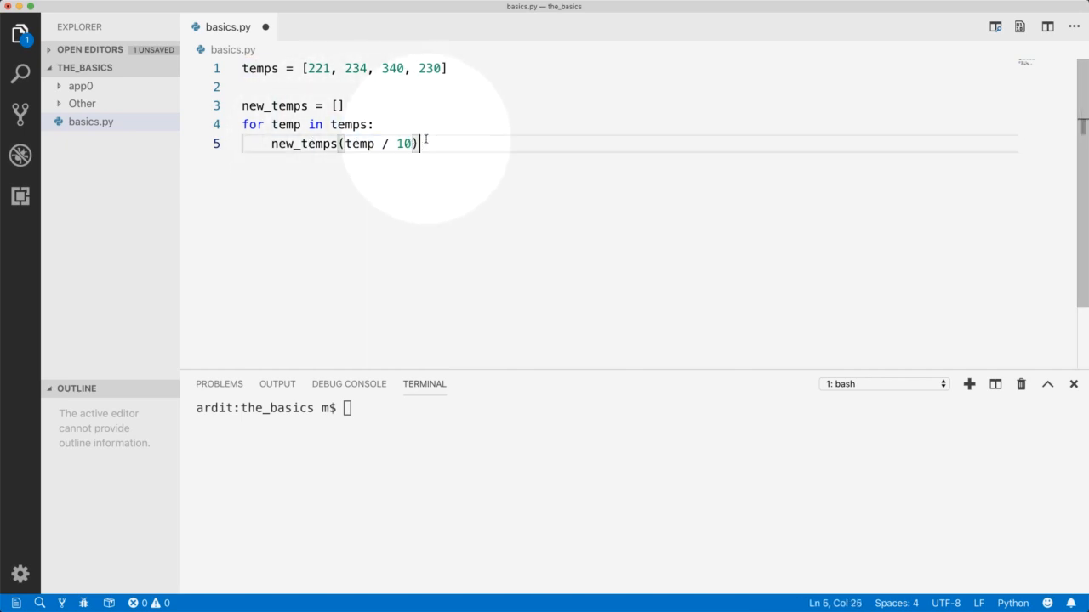
text(.appn)
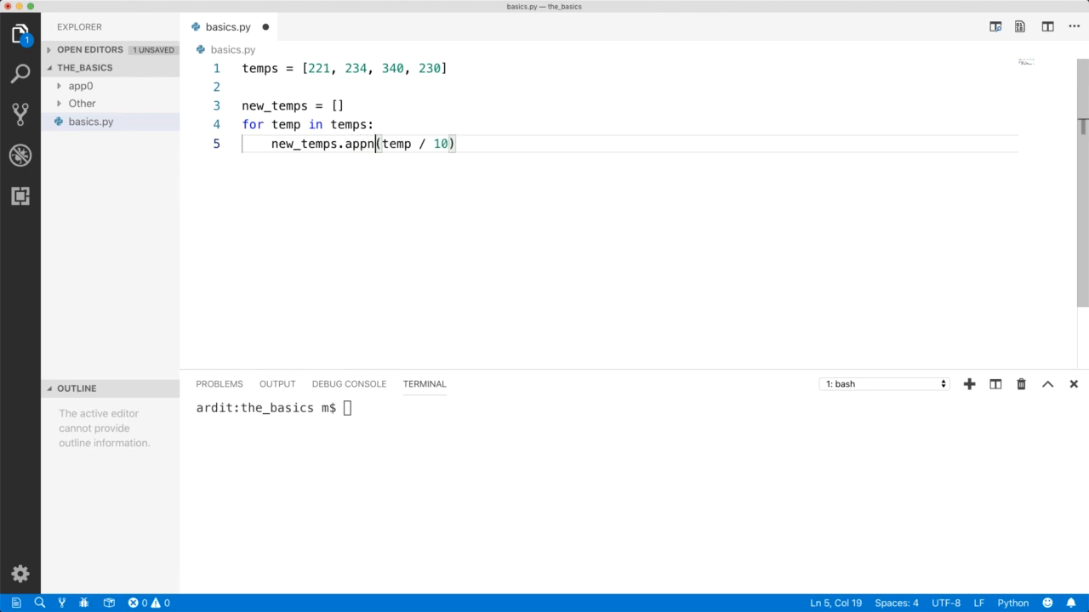
text(ed)
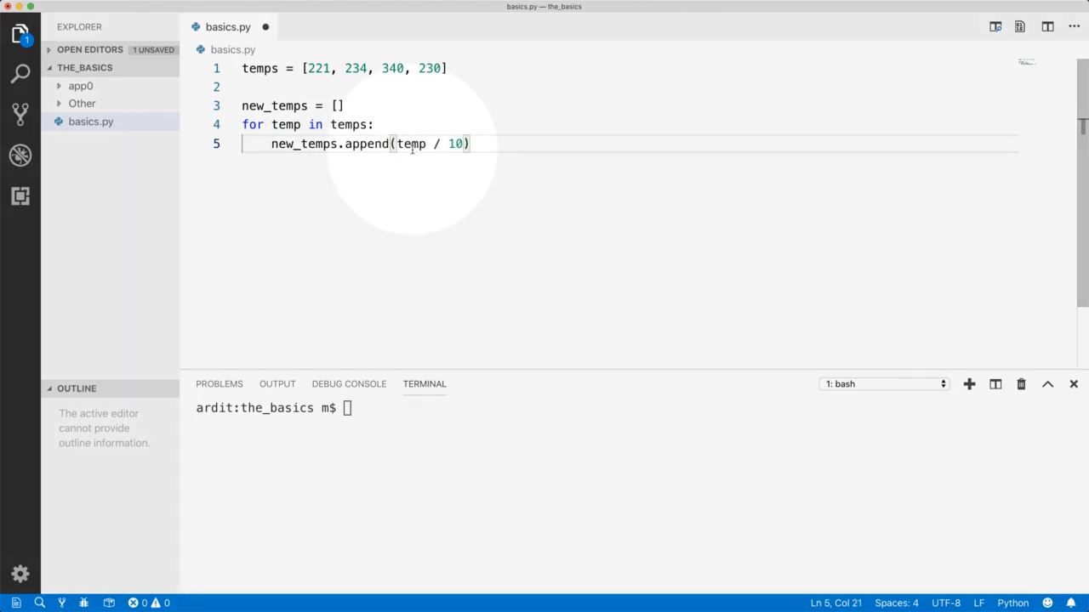
- Add print(new_temps) on the line after the loop
key(Enter)
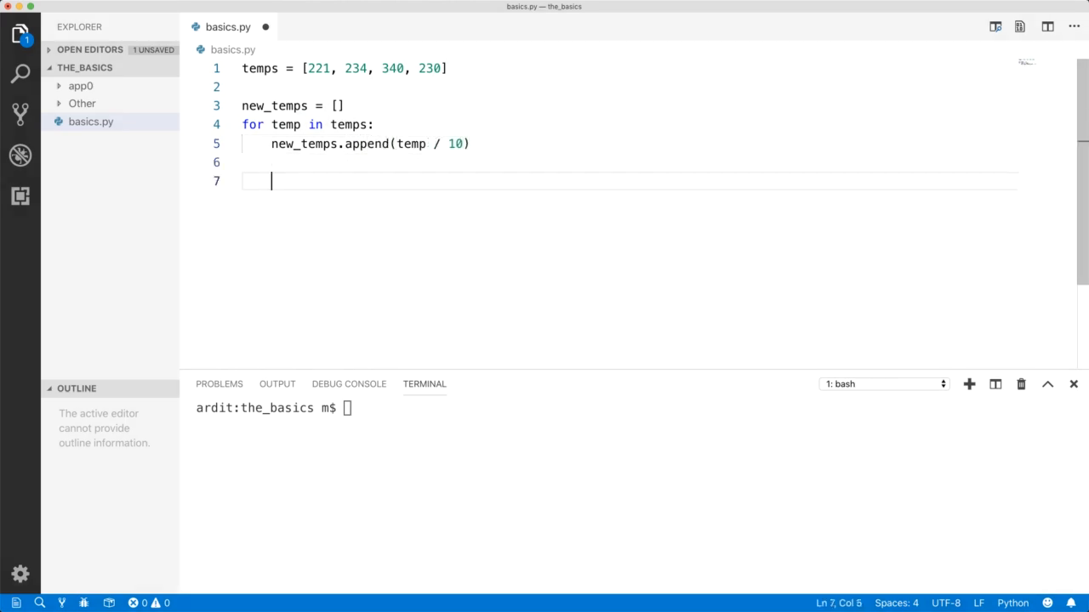
text(print()
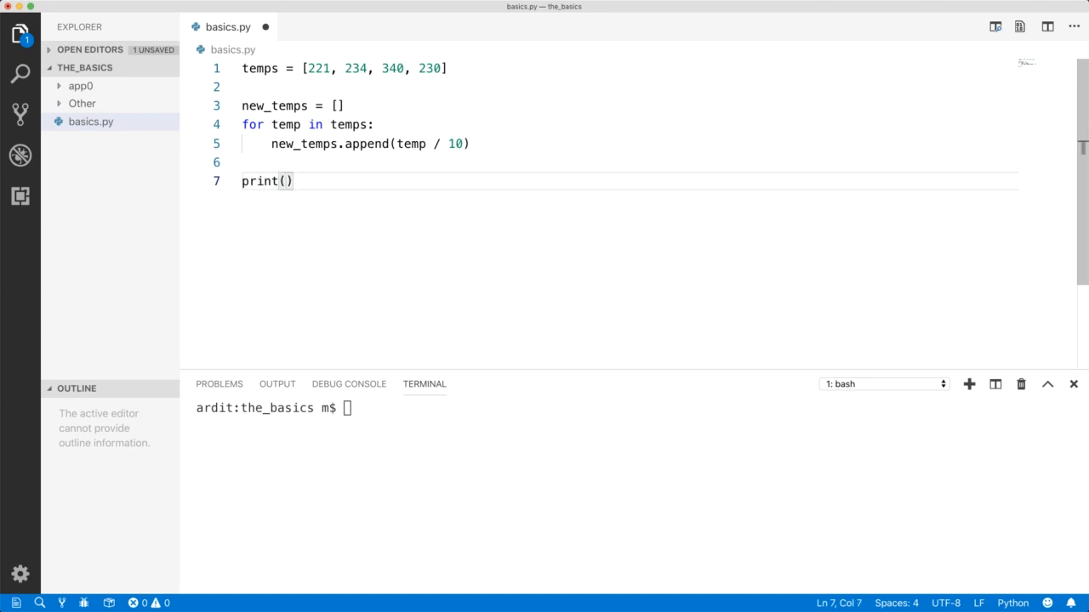
text(new_temps)
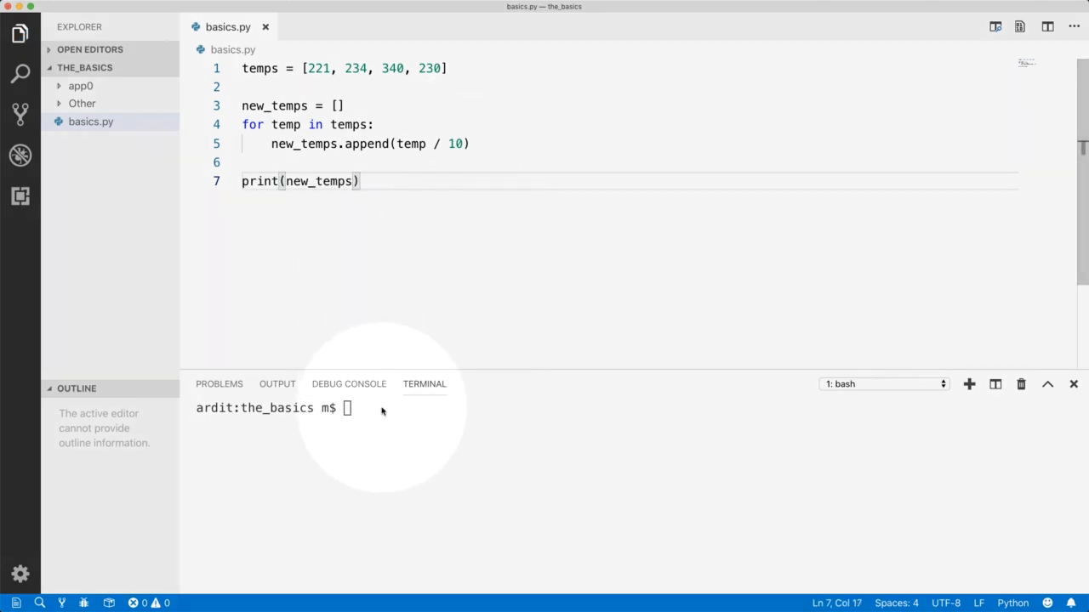
- Run python3 basics.py in the terminal and highlight the printed [22.1, 23.4, 34.0, 23.0]
text(python3 basics.py)
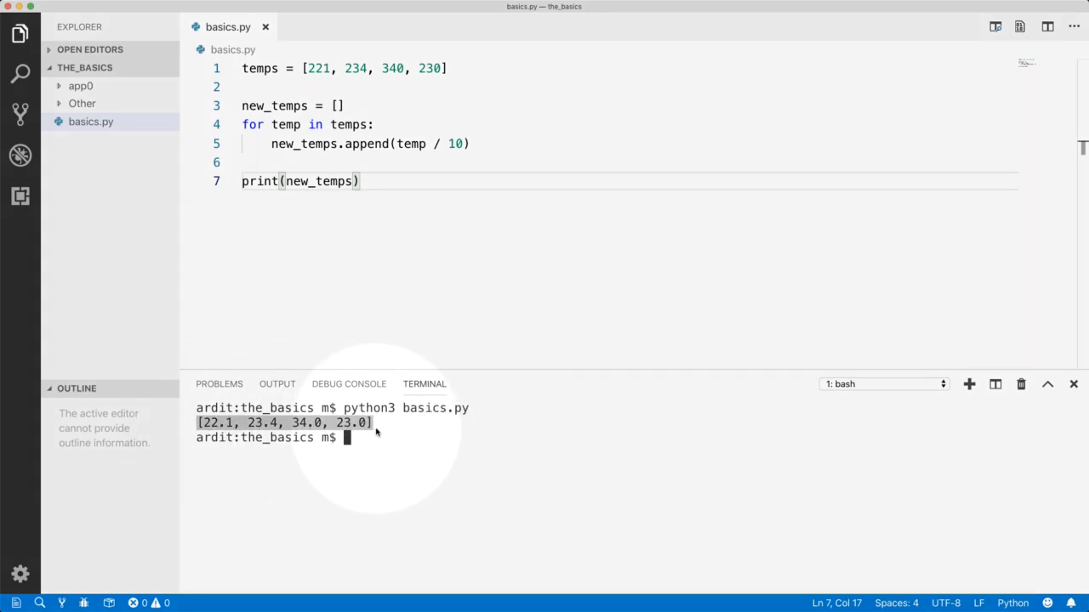
drag(254, 124, 359, 181)
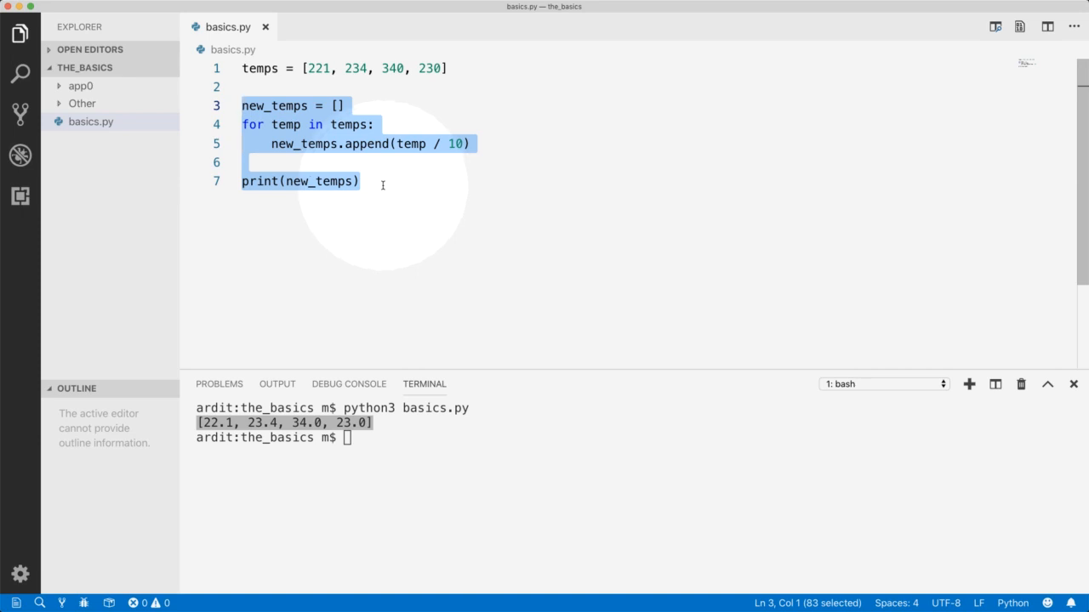
mouse_move(371, 186)
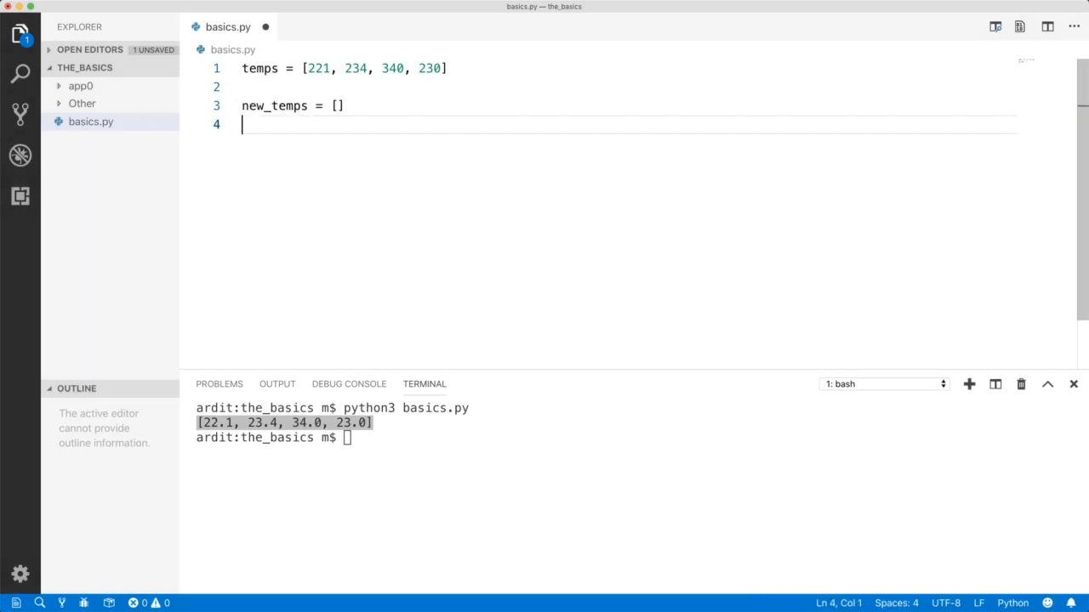
- Rewrite new_temps as the list comprehension [temp / 10 for temp in temps]
key(Backspace)
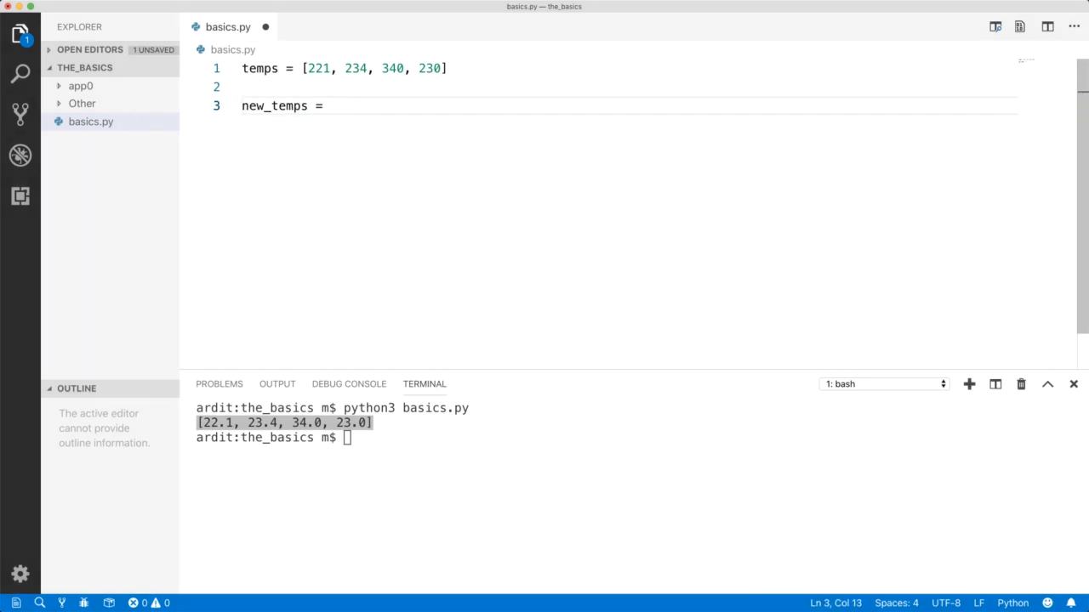
text([])
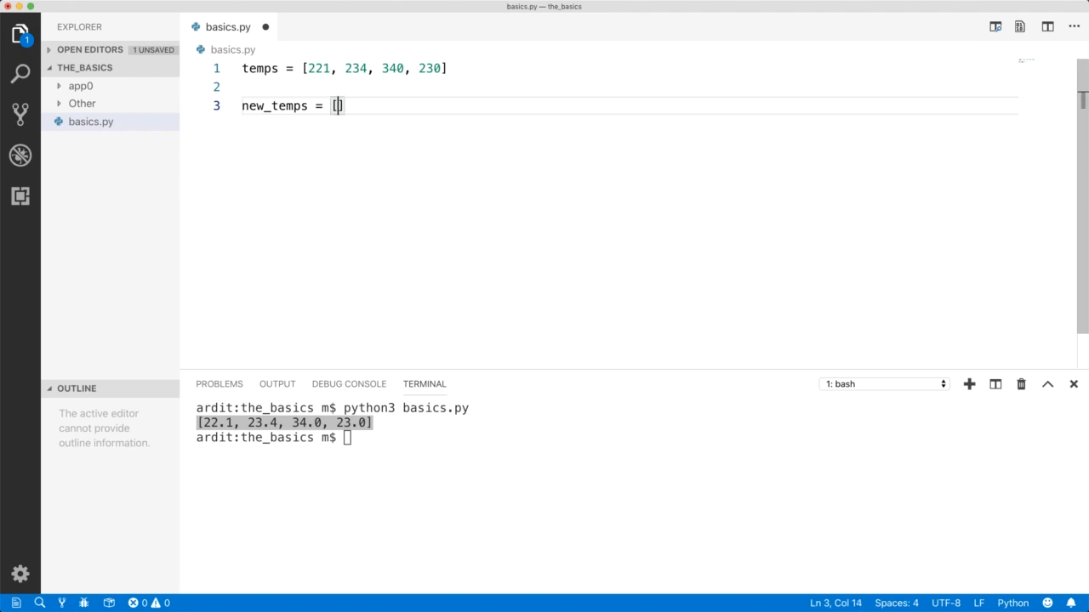
text(tem)
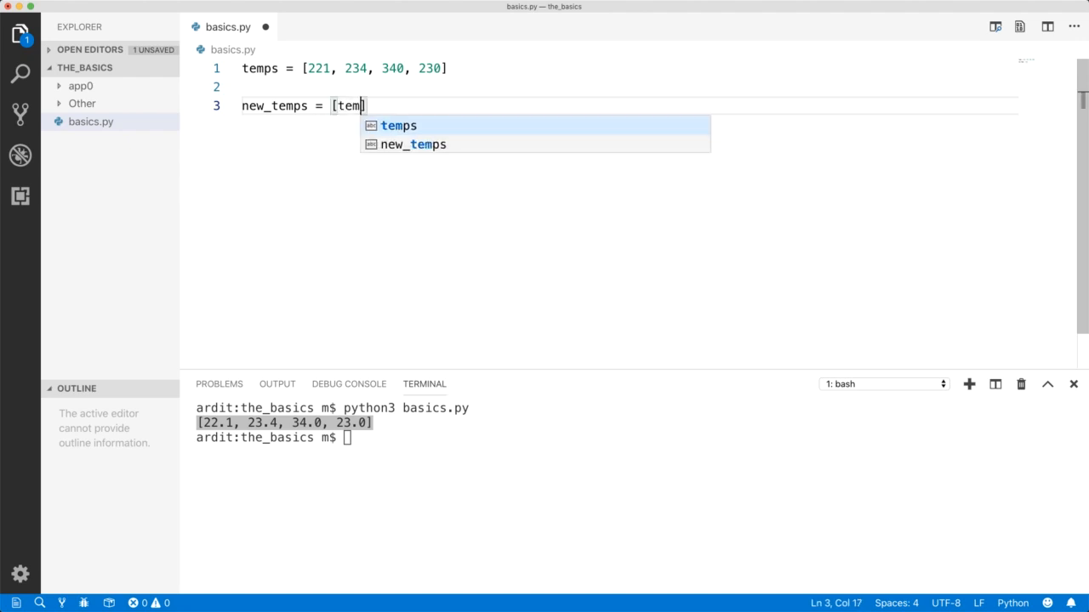
text(/ 10)
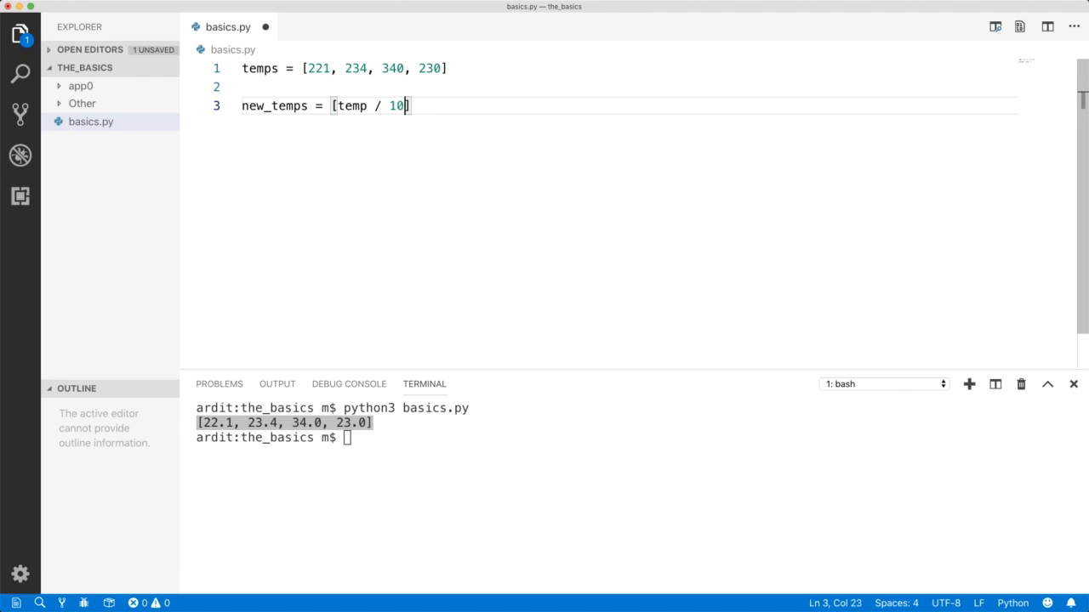
text(for temp in temps)
text(print(new_temps))
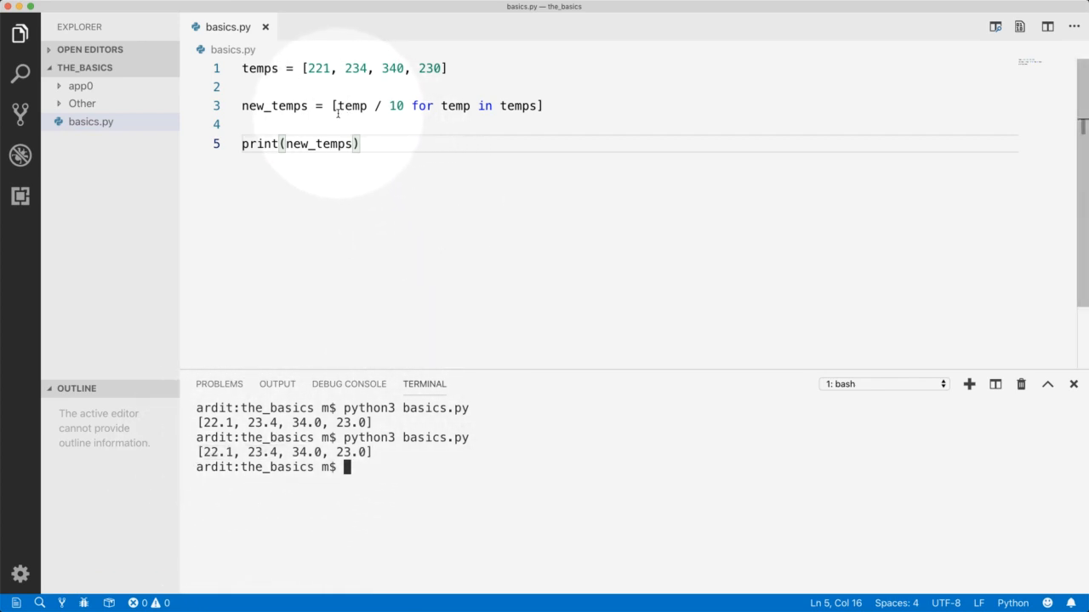
drag(333, 106, 547, 105)
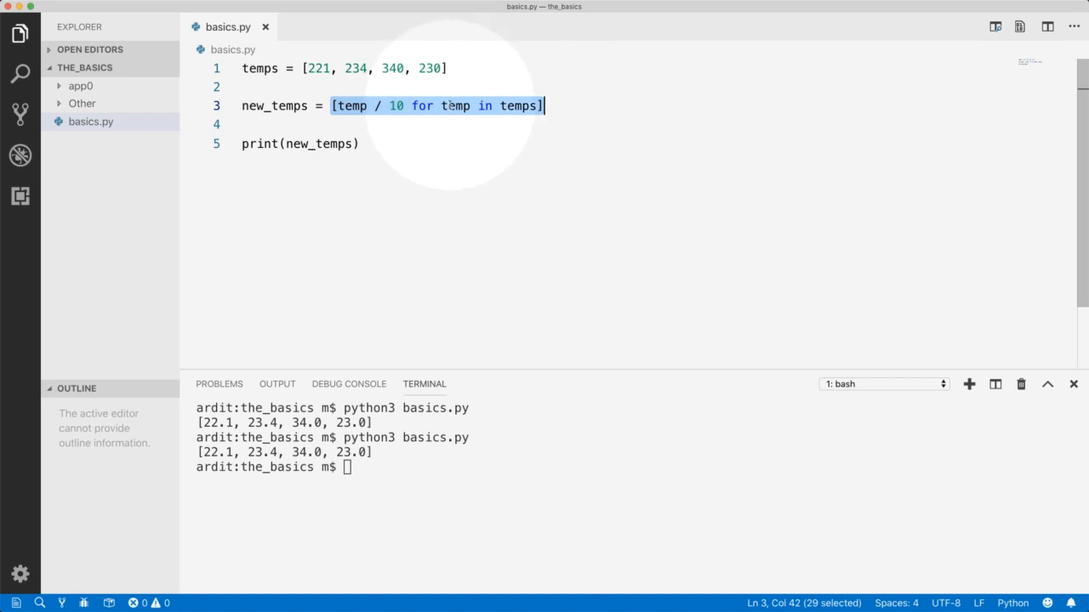
click(412, 105)
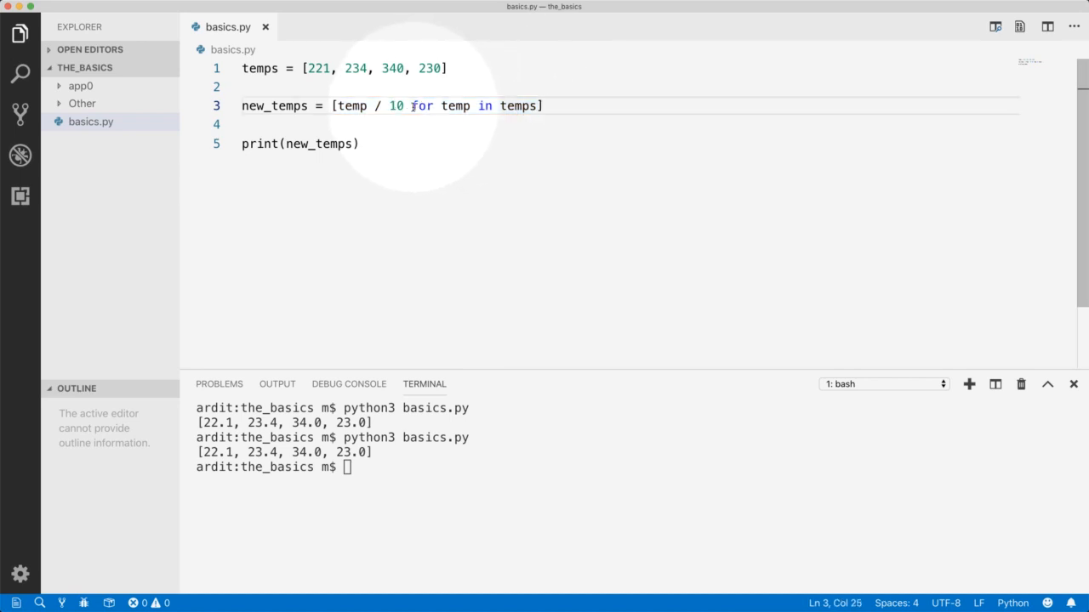
drag(411, 106, 537, 105)
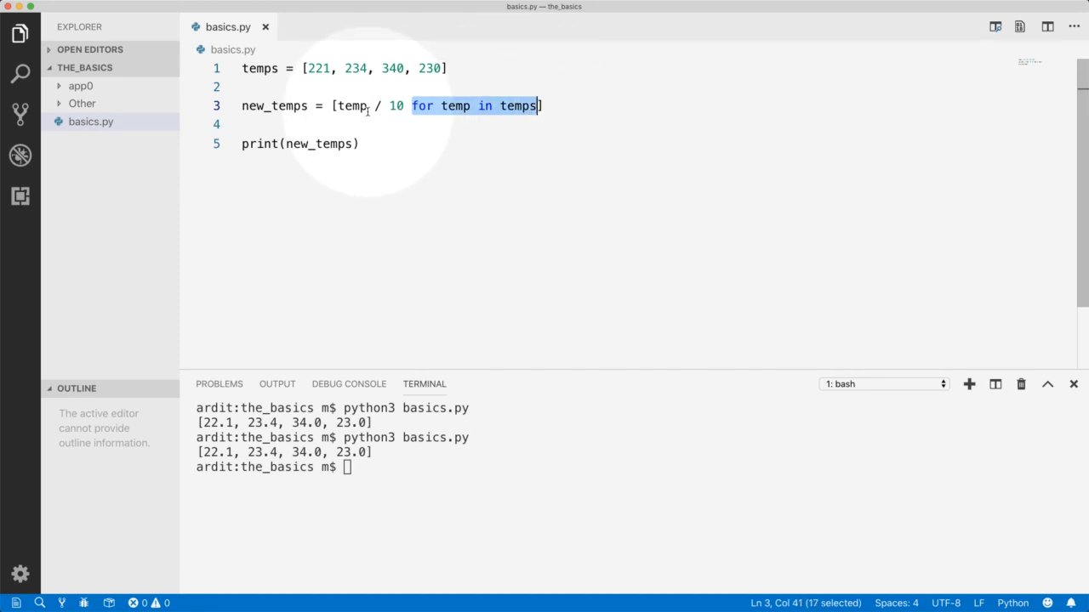
click(337, 105)
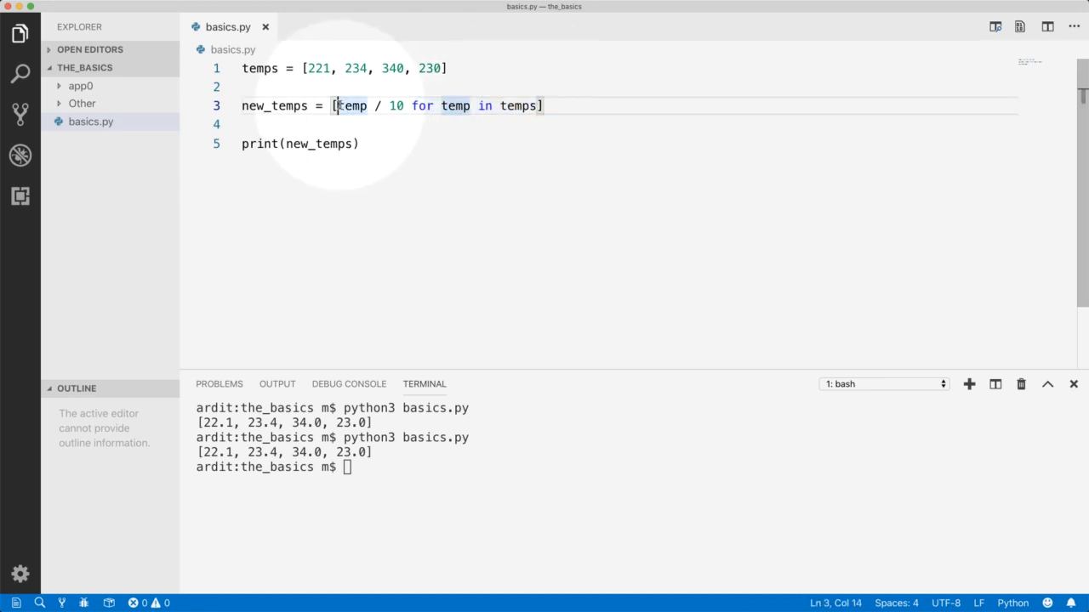
double_click(348, 105)
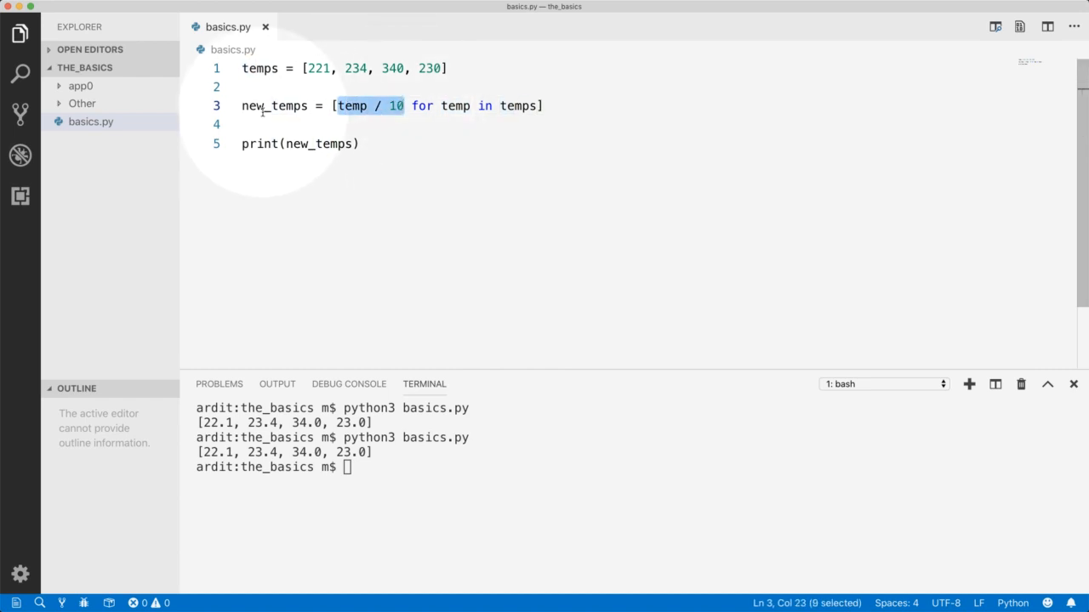
click(335, 105)
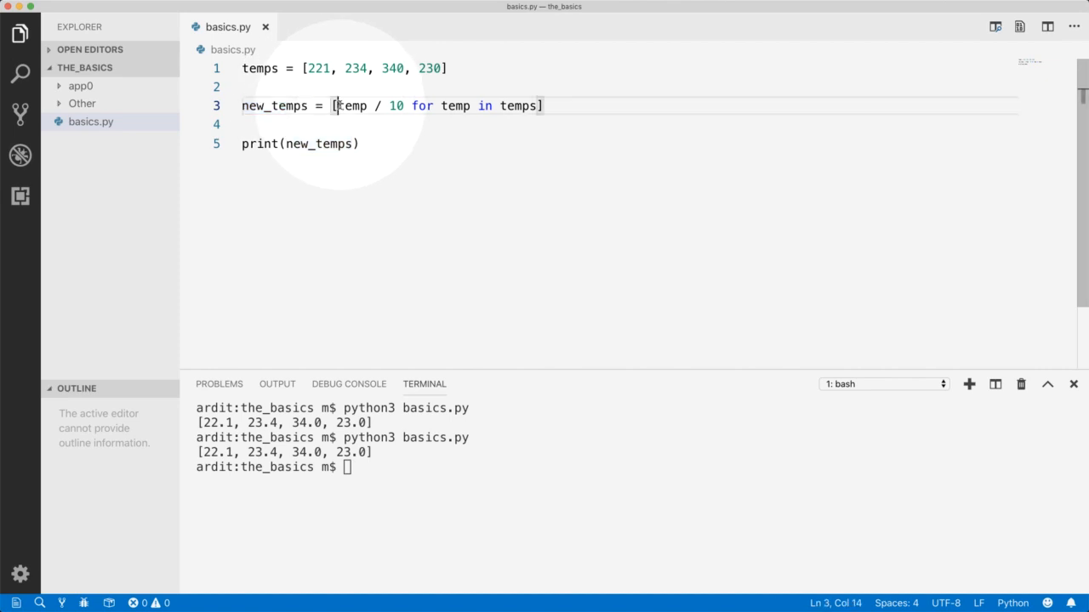
drag(333, 105, 390, 106)
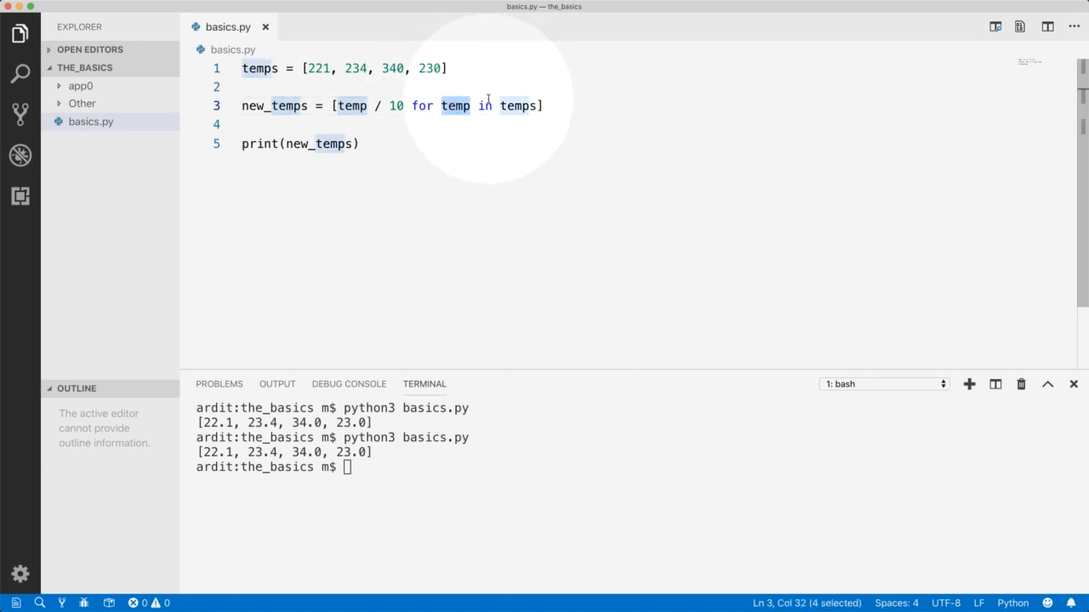
double_click(517, 106)
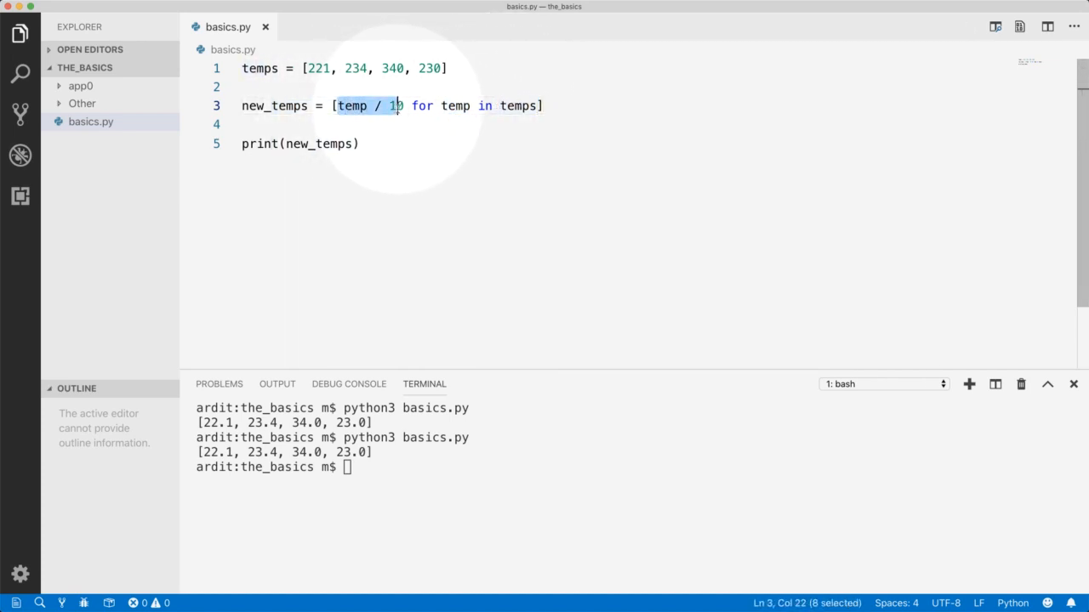
click(314, 68)
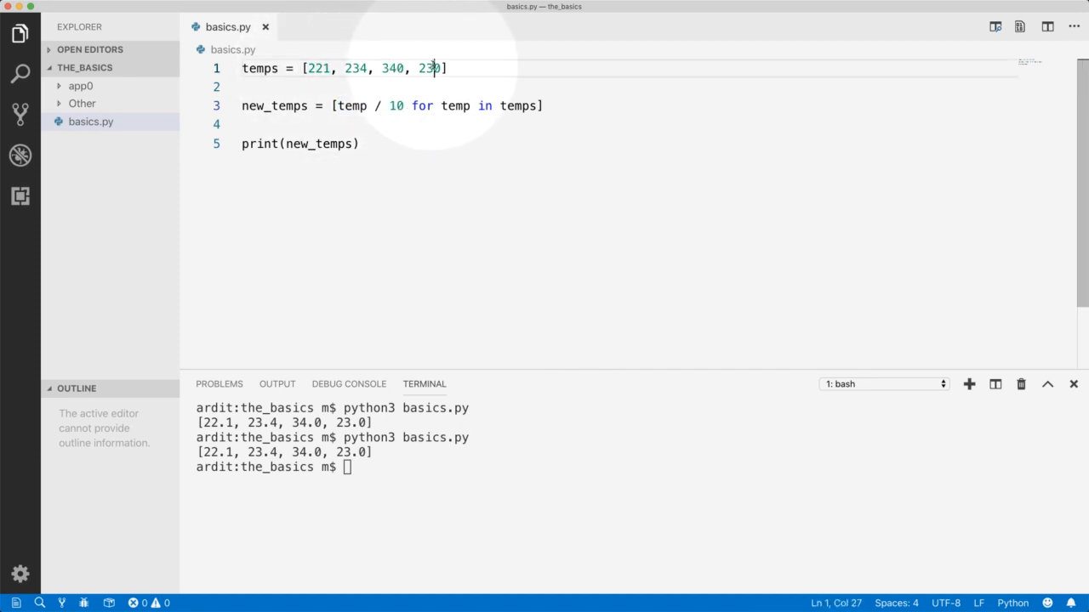
double_click(518, 106)
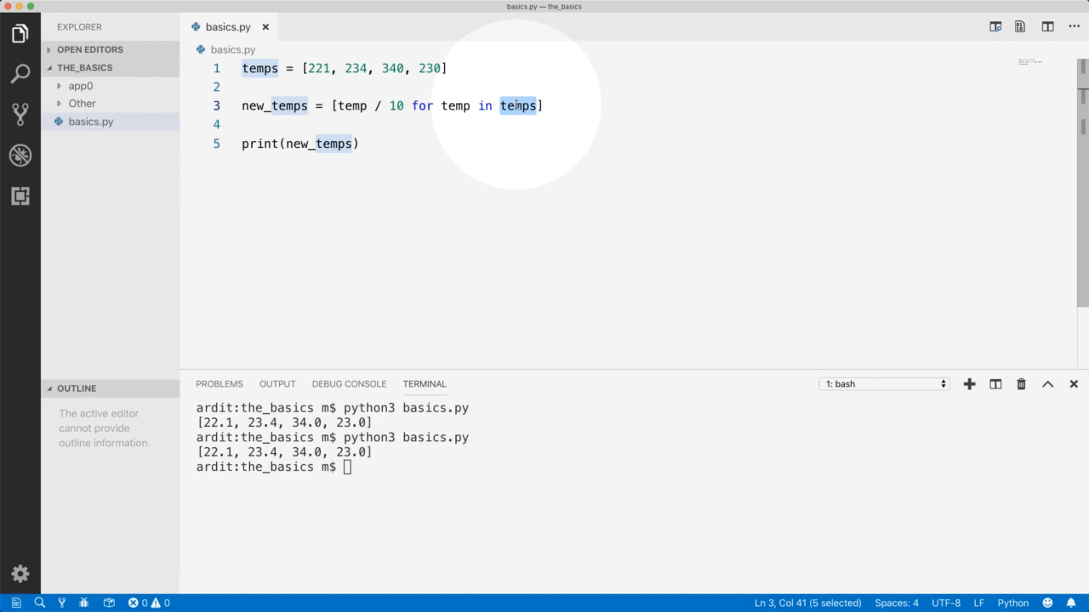